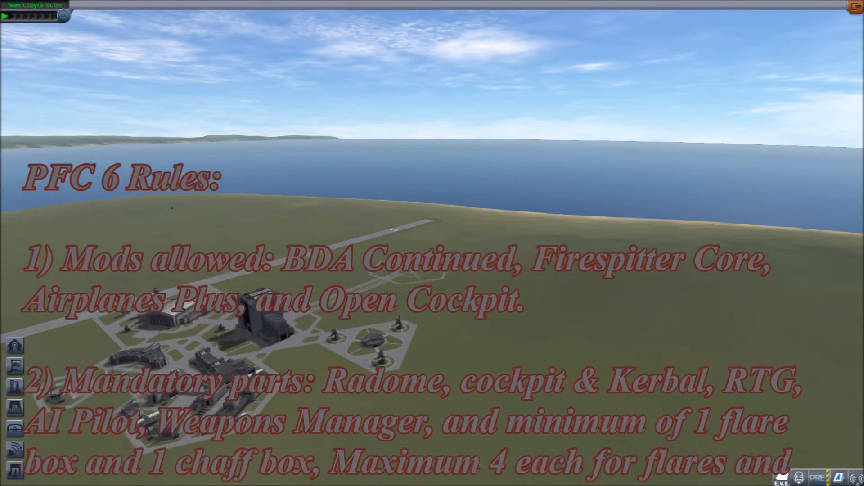
- Zoom in on the Demo PFC 6 fighter's cockpit, radome and weapons manager parts
scroll("down", 3)
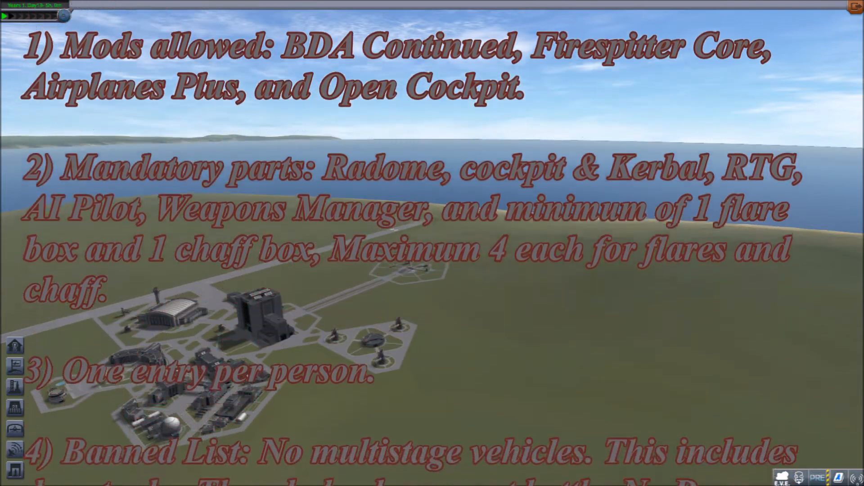
scroll("down", 3)
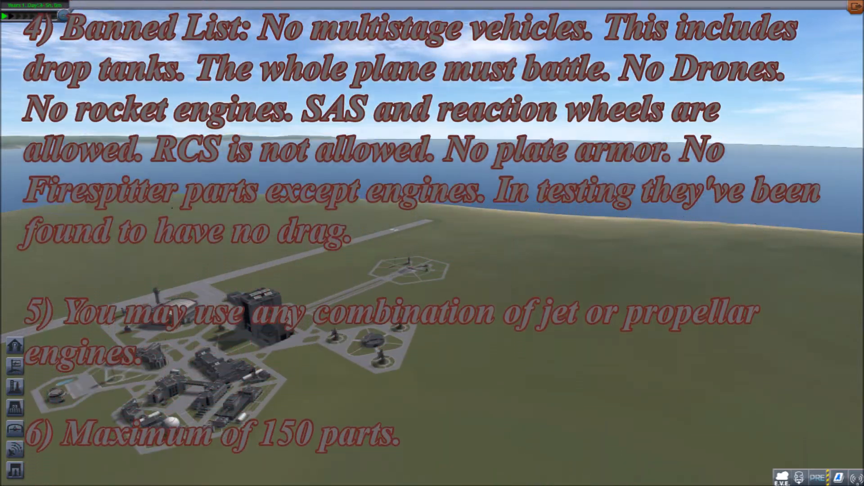
scroll("down", 3)
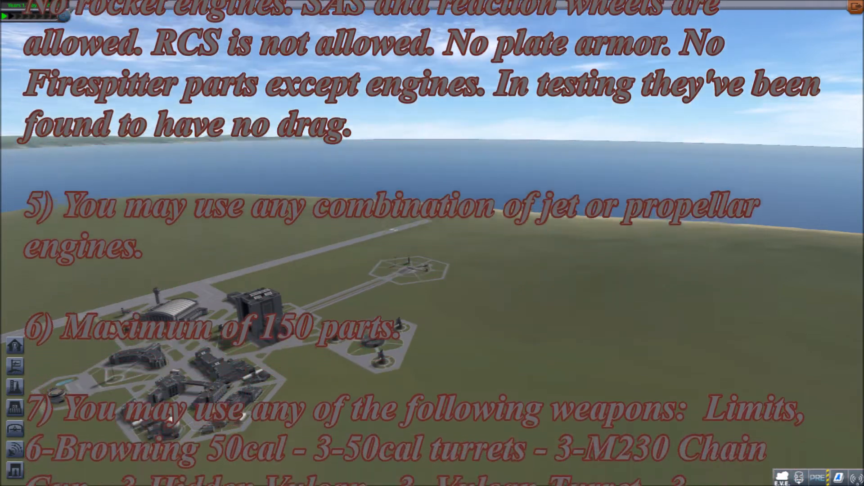
scroll("down", 3)
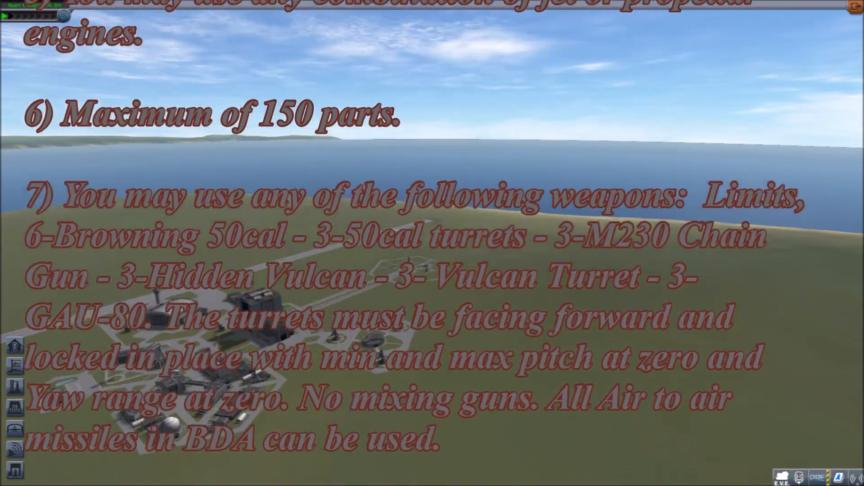
scroll("down", 3)
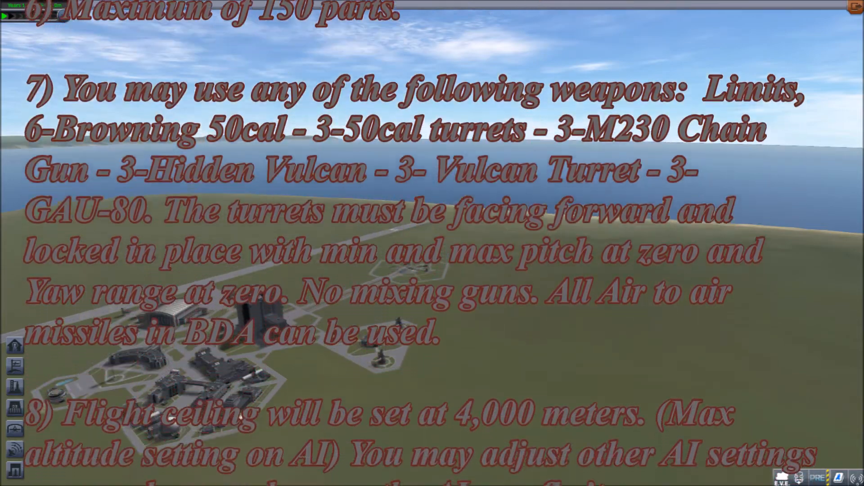
scroll("down", 3)
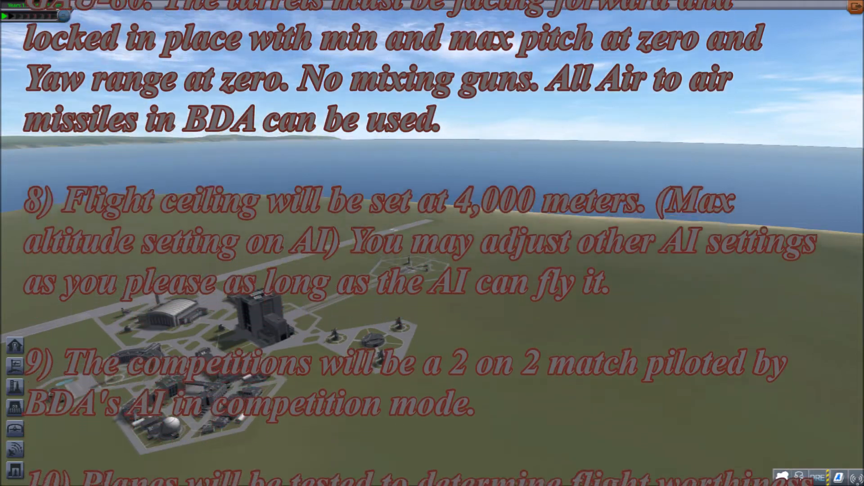
scroll("down", 3)
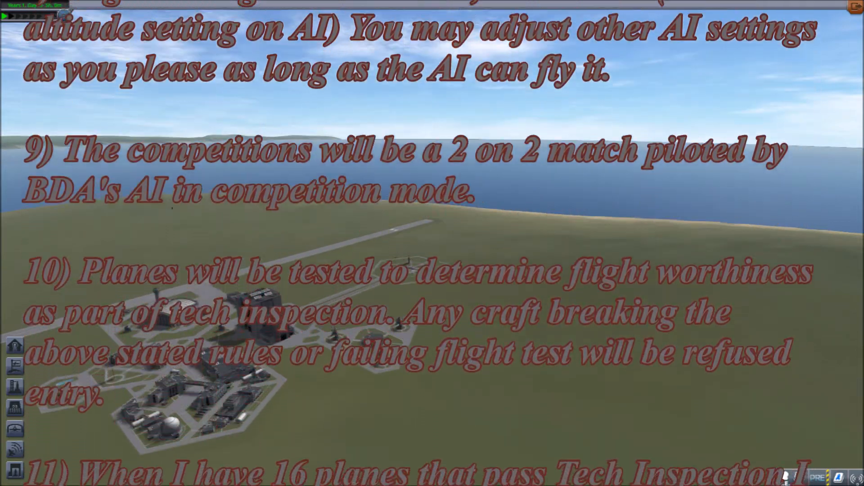
scroll("down", 3)
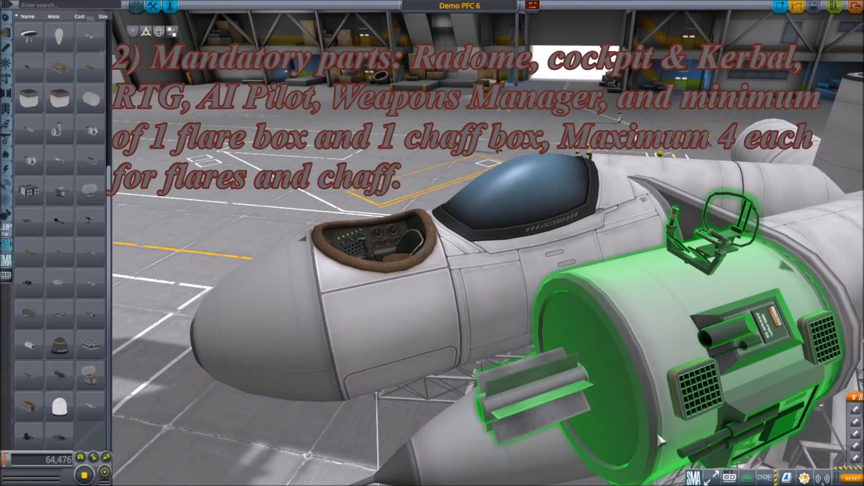
mouse_move(659, 451)
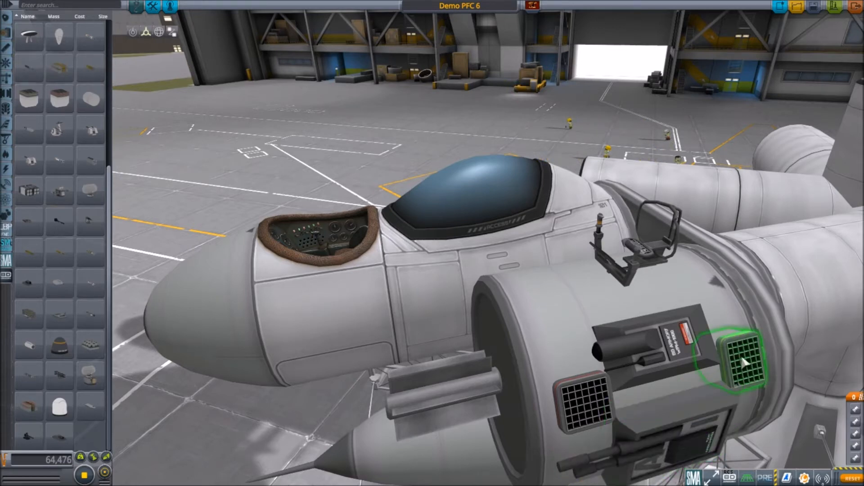
left_click(745, 362)
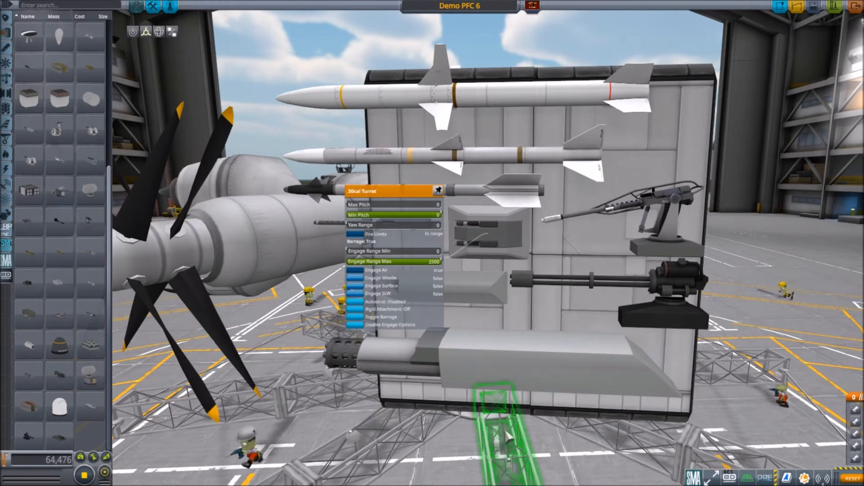
mouse_move(668, 247)
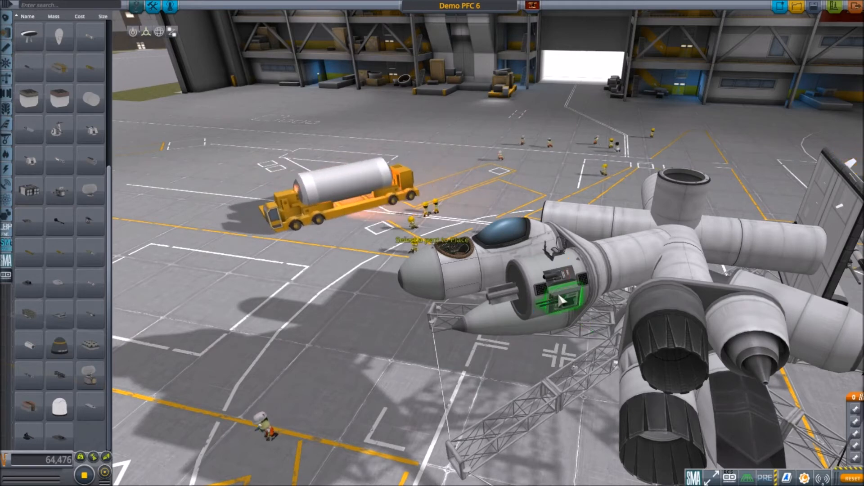
- Show the Weapon Manager part settings with gun range 2500
left_click(560, 299)
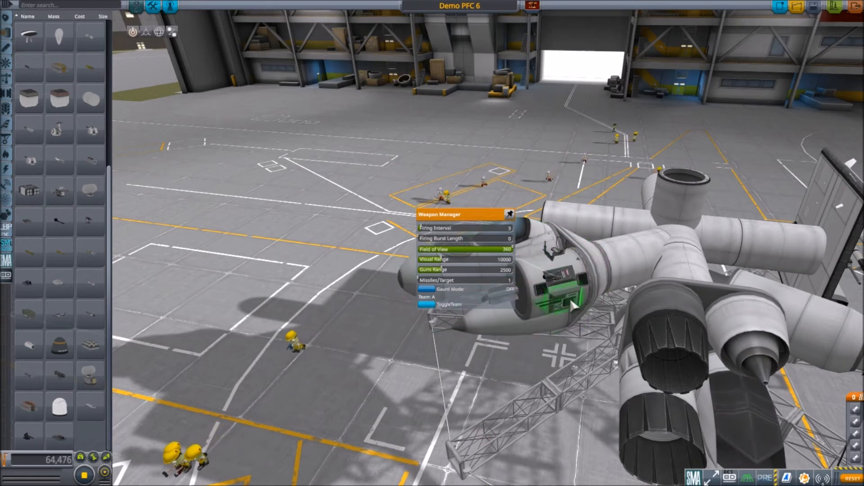
left_click(508, 214)
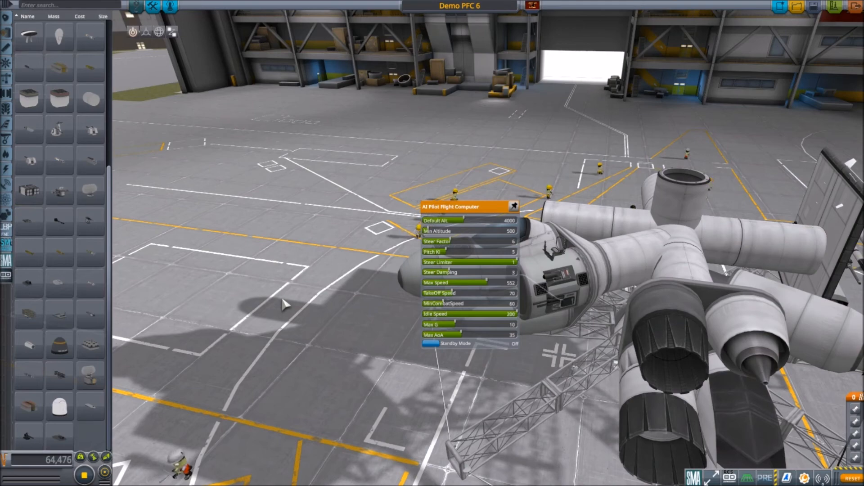
- Dismiss the AI Pilot settings (default altitude 4000), leaving the whole fighter visible
left_click(514, 206)
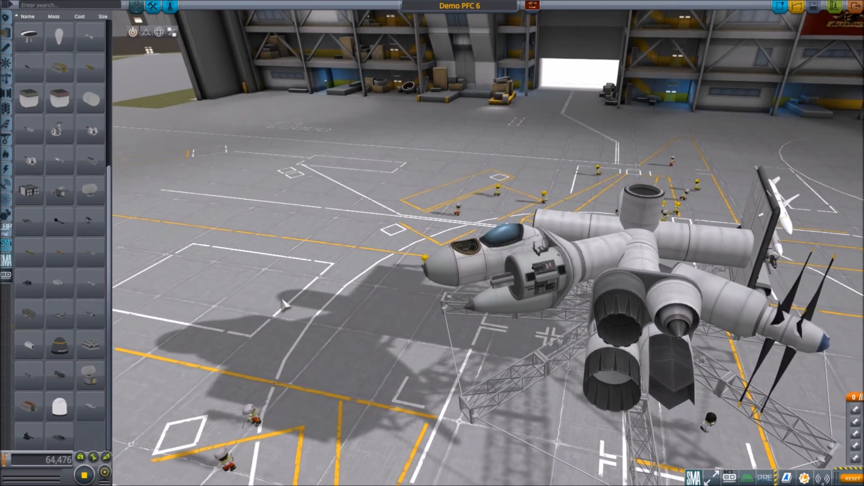